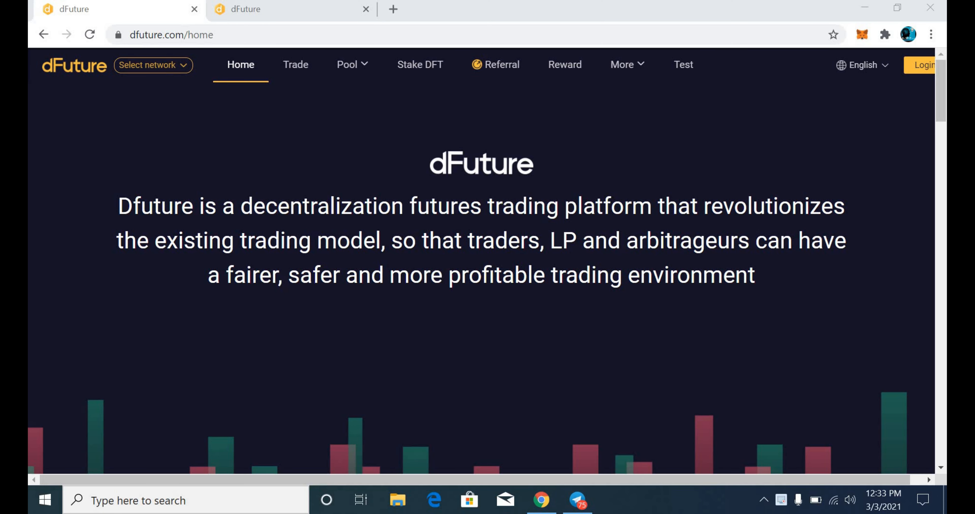
mouse_move(446, 283)
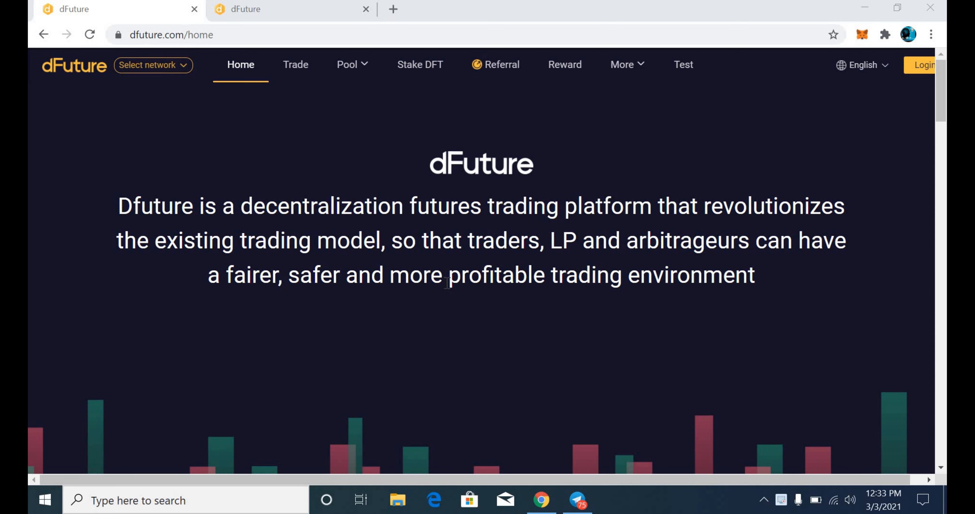
Step: Scroll through the site and land on the BTC/USDT trading page
scroll("down", 3)
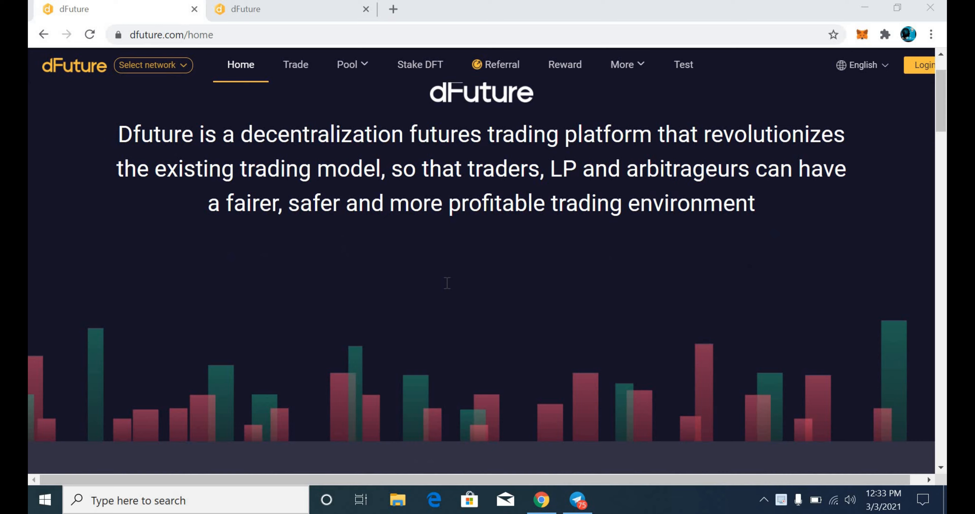
scroll("down", 3)
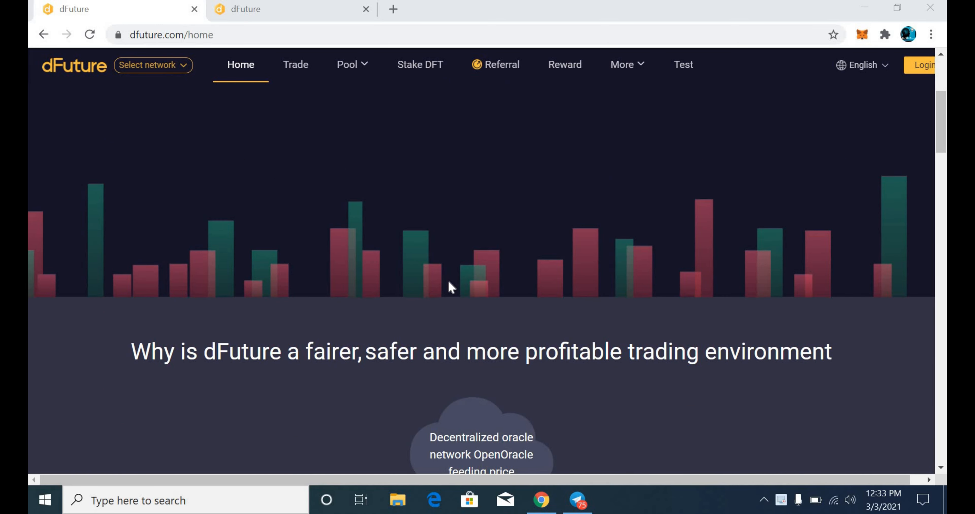
scroll("down", 3)
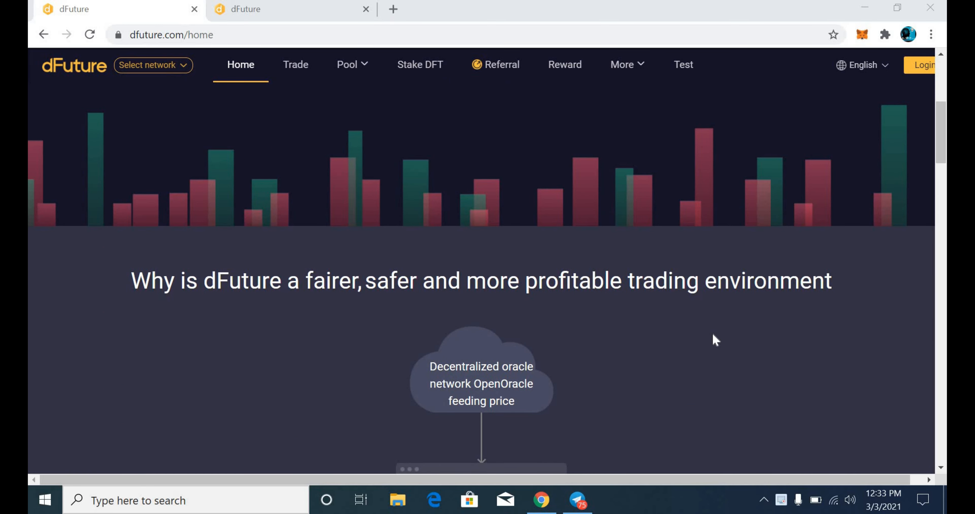
mouse_move(709, 343)
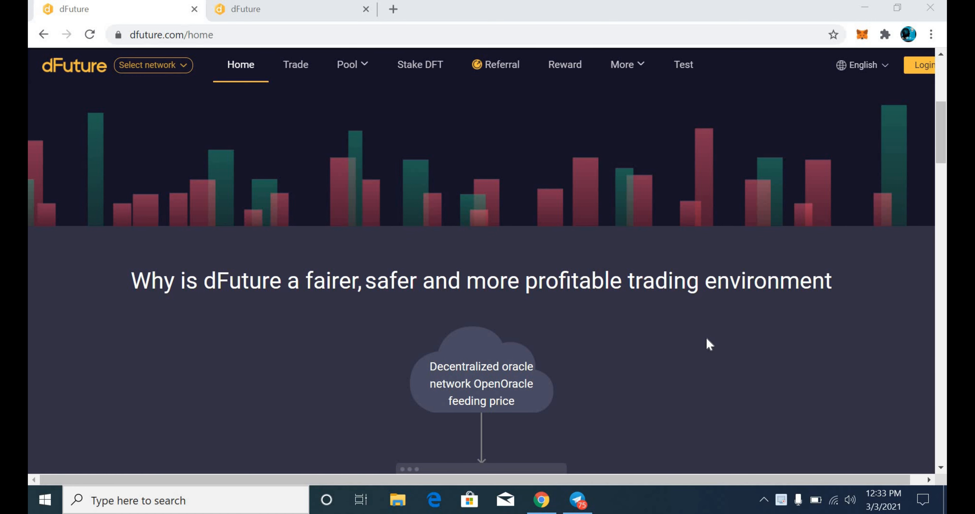
scroll("down", 3)
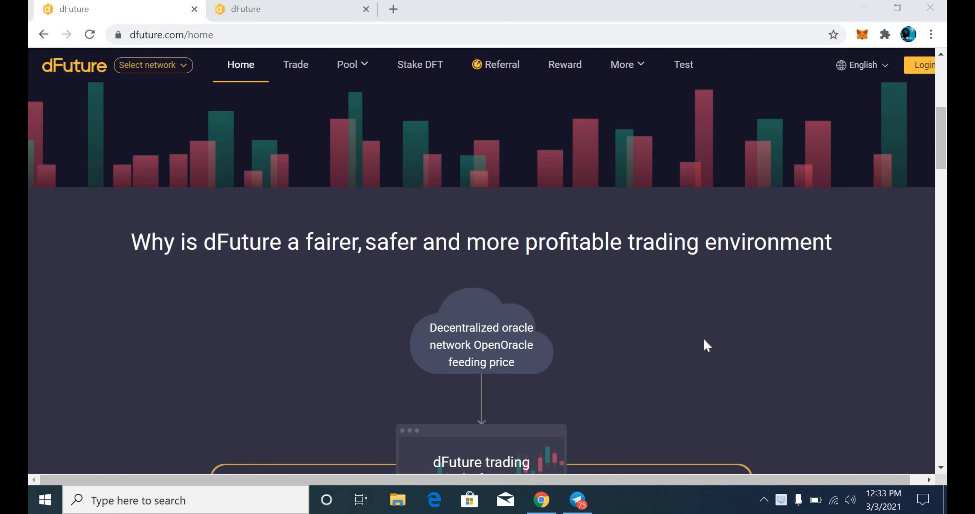
scroll("down", 3)
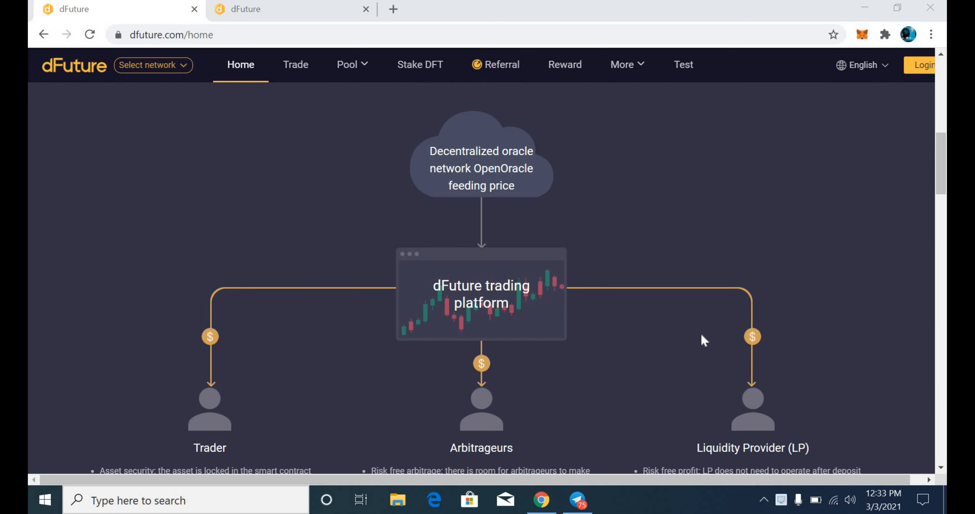
scroll("down", 3)
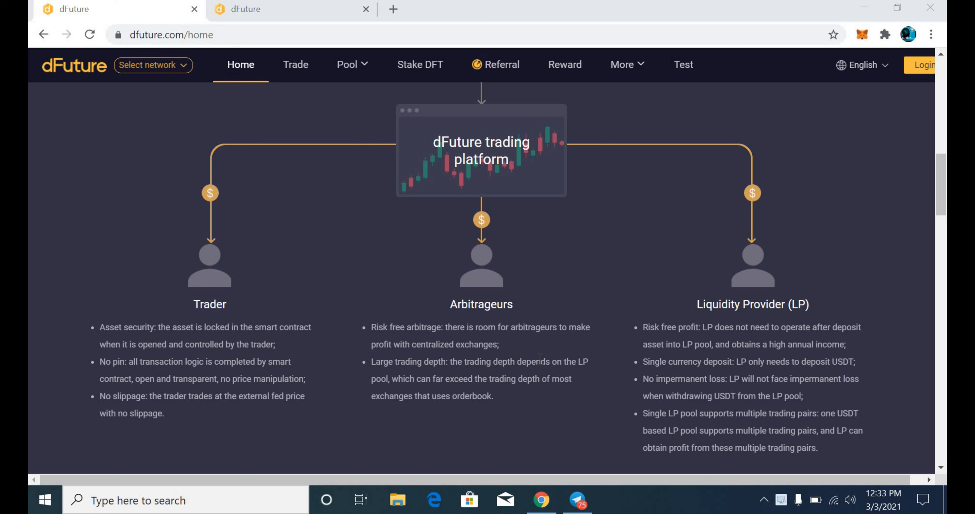
mouse_move(565, 341)
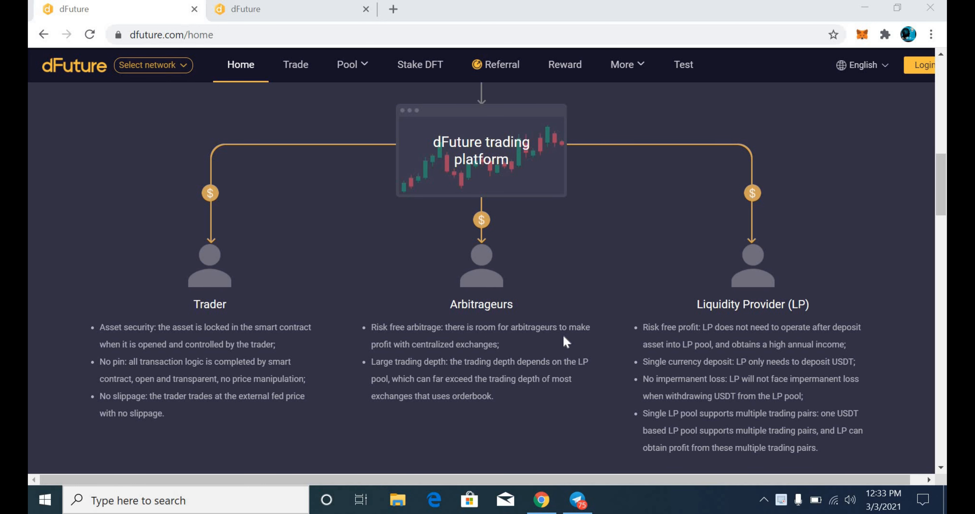
scroll("down", 3)
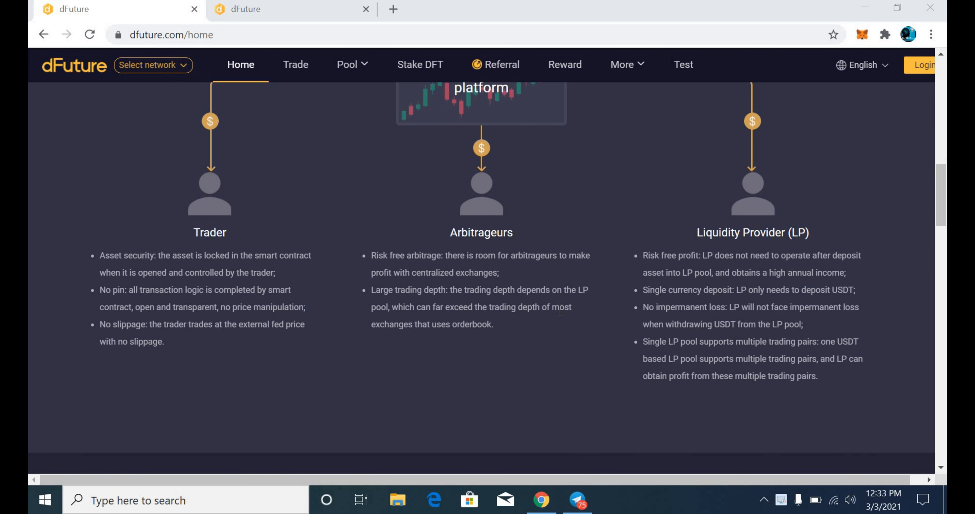
scroll("down", 3)
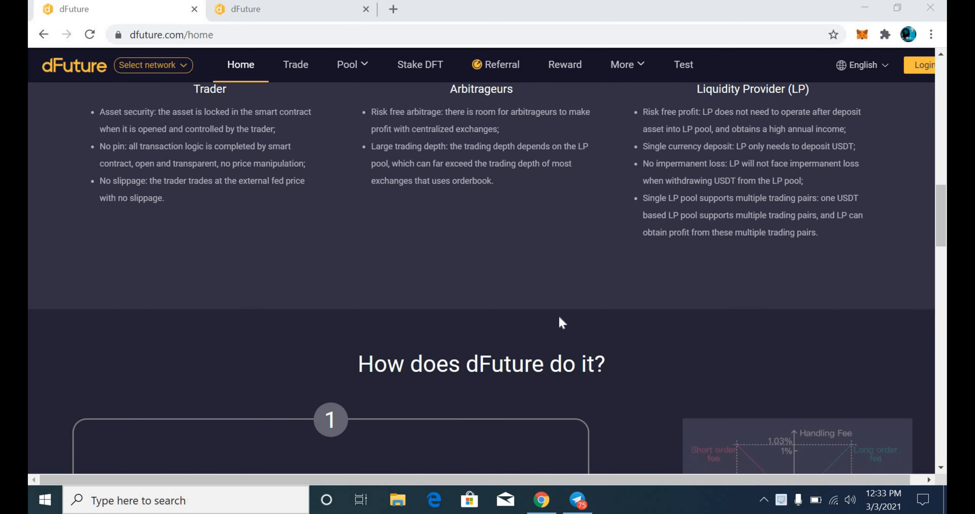
scroll("down", 3)
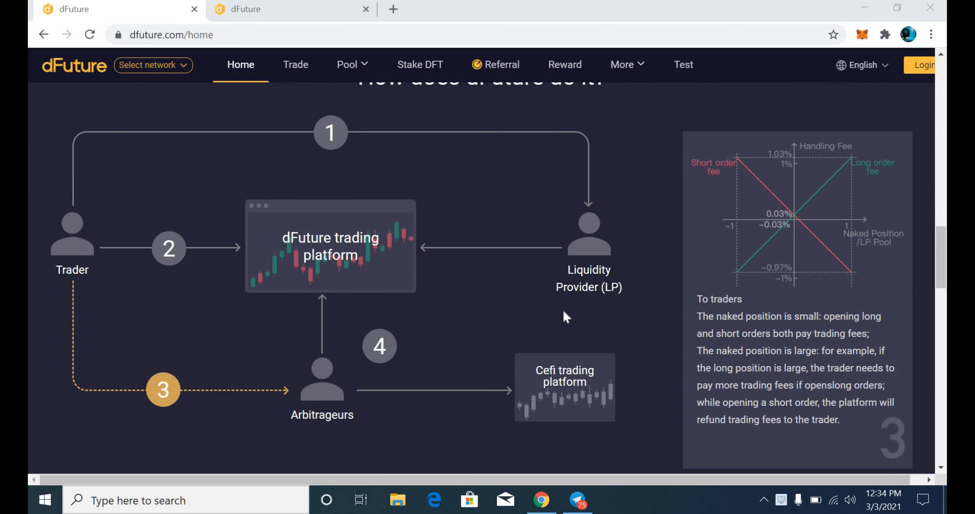
mouse_move(543, 335)
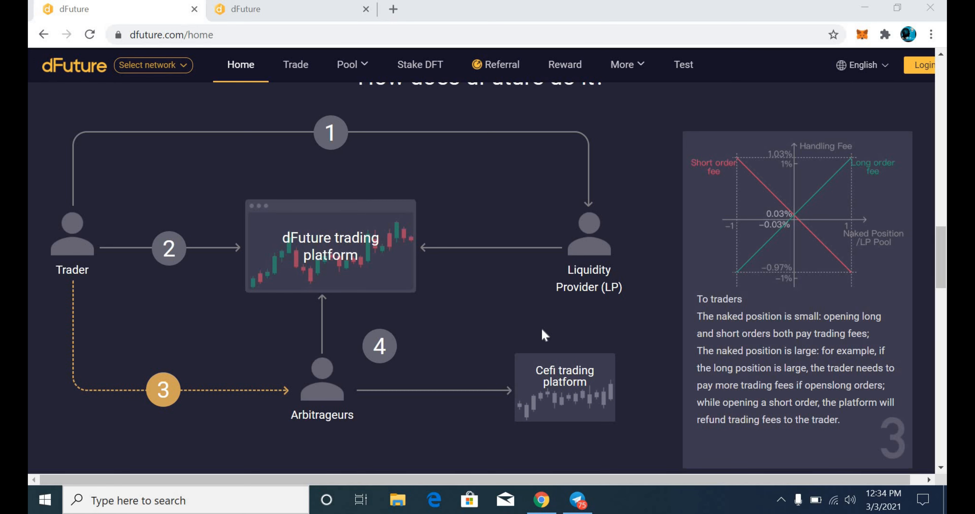
scroll("down", 3)
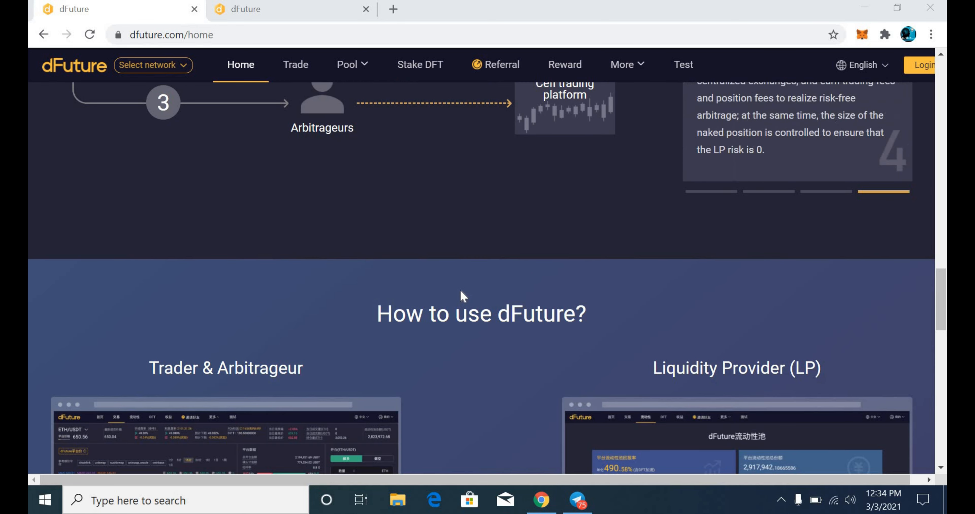
scroll("down", 3)
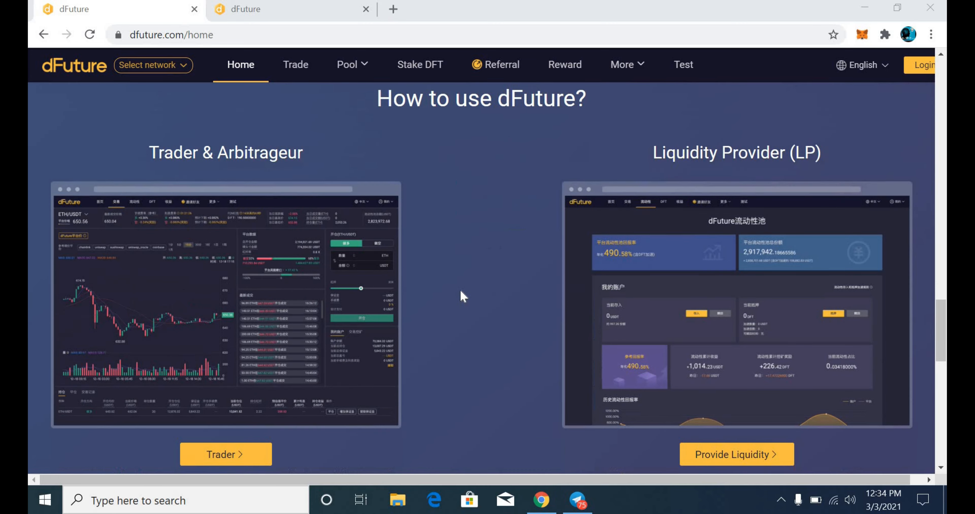
mouse_move(196, 451)
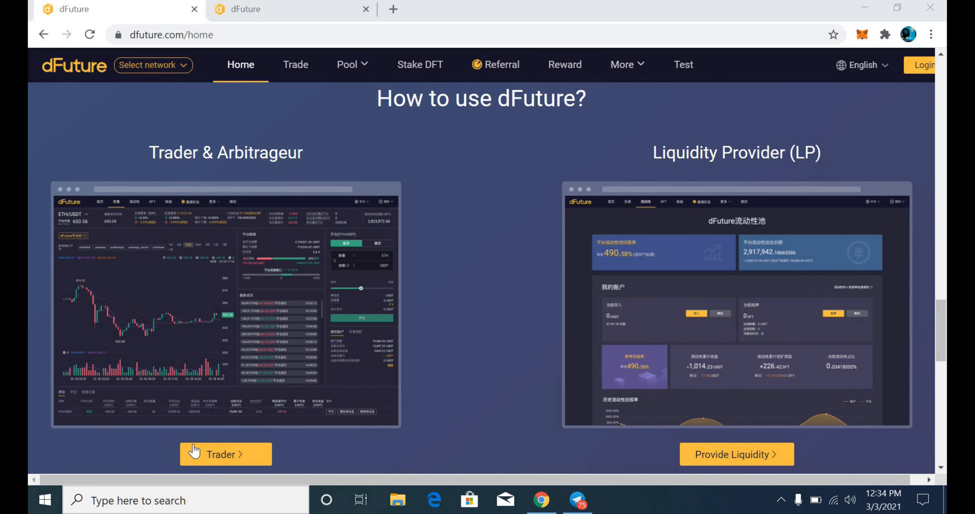
mouse_move(618, 447)
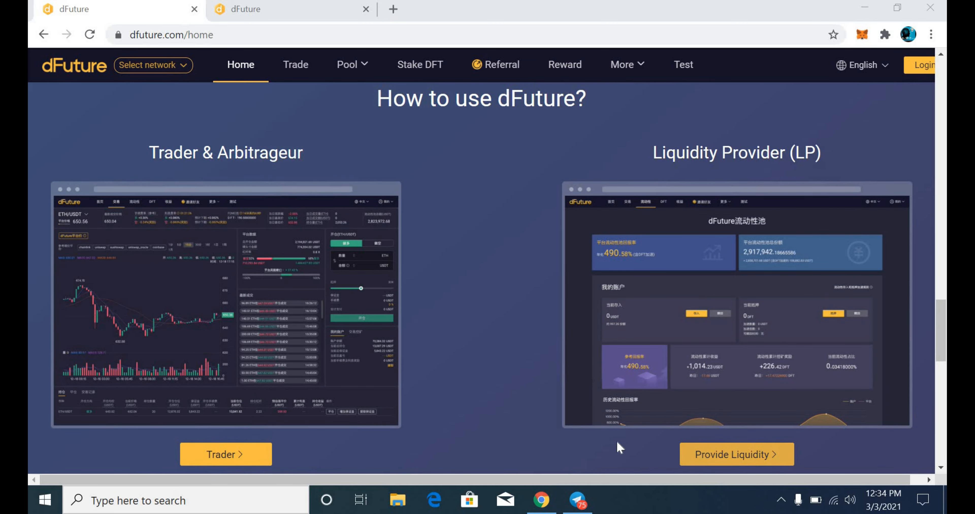
mouse_move(465, 330)
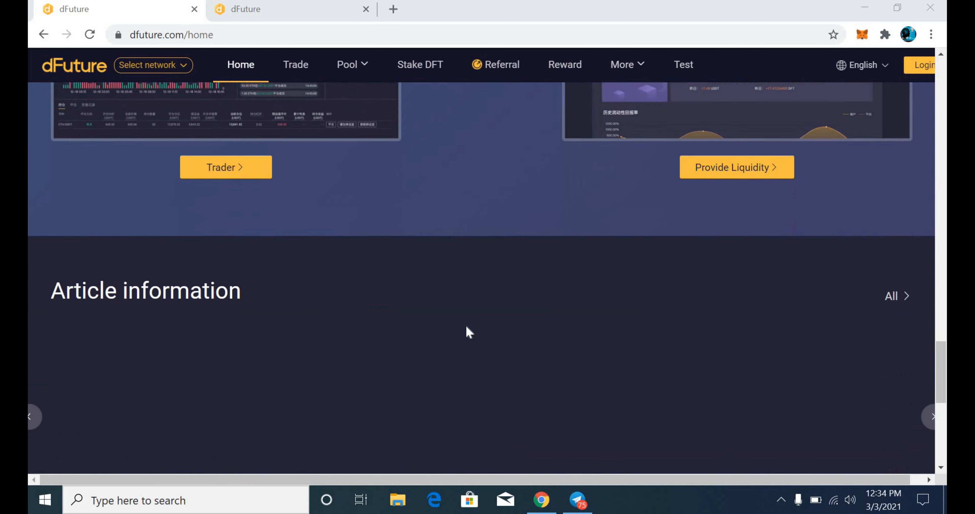
scroll("down", 3)
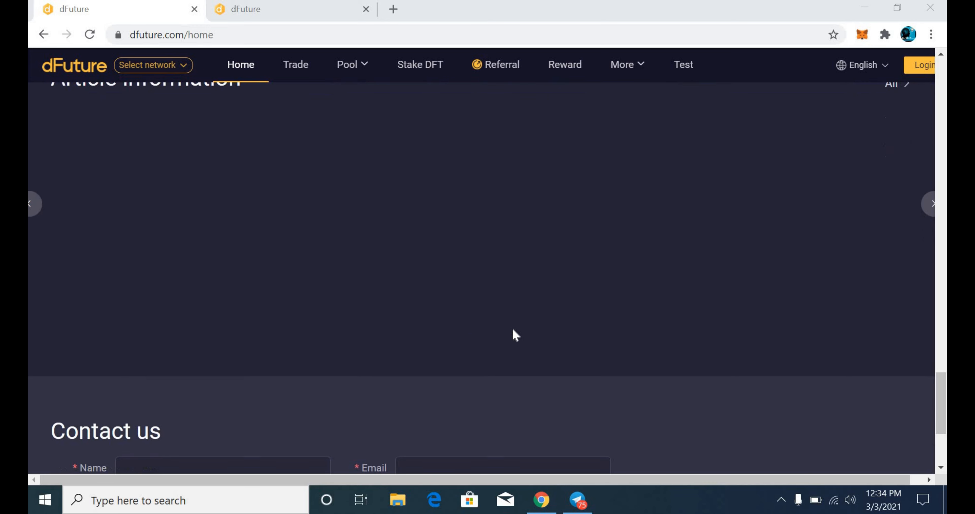
scroll("down", 3)
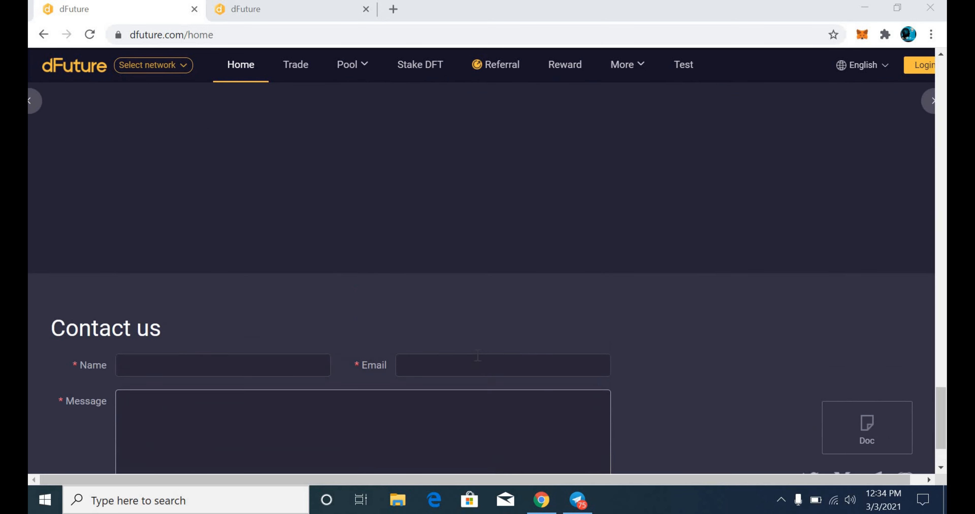
scroll("up", 3)
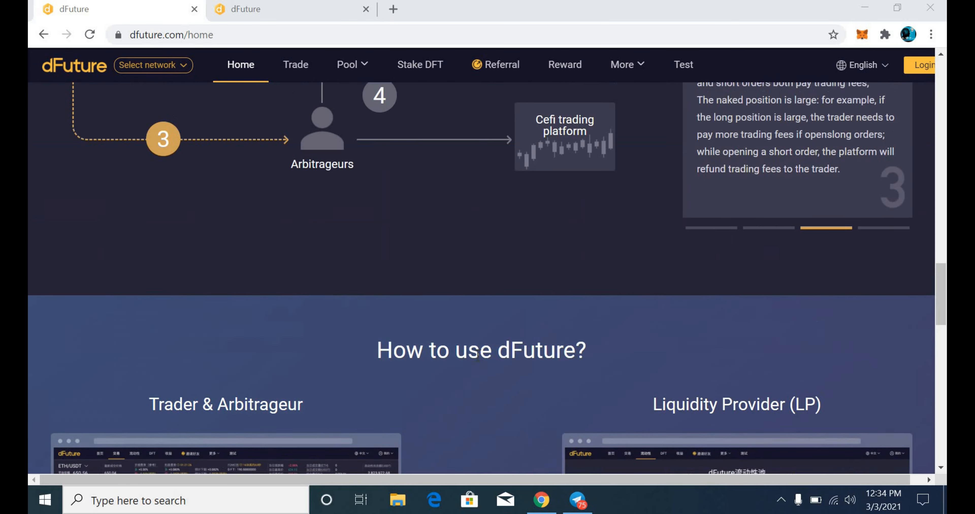
scroll("up", 3)
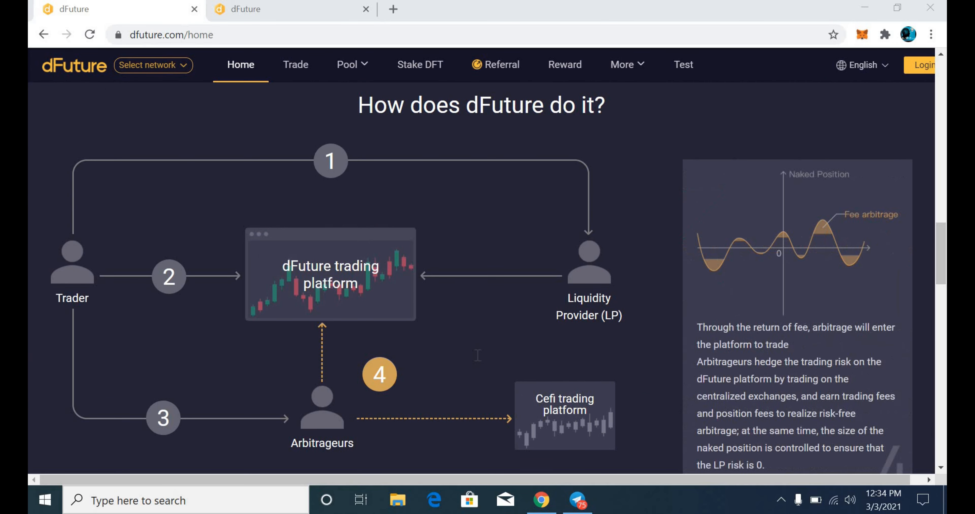
mouse_move(295, 24)
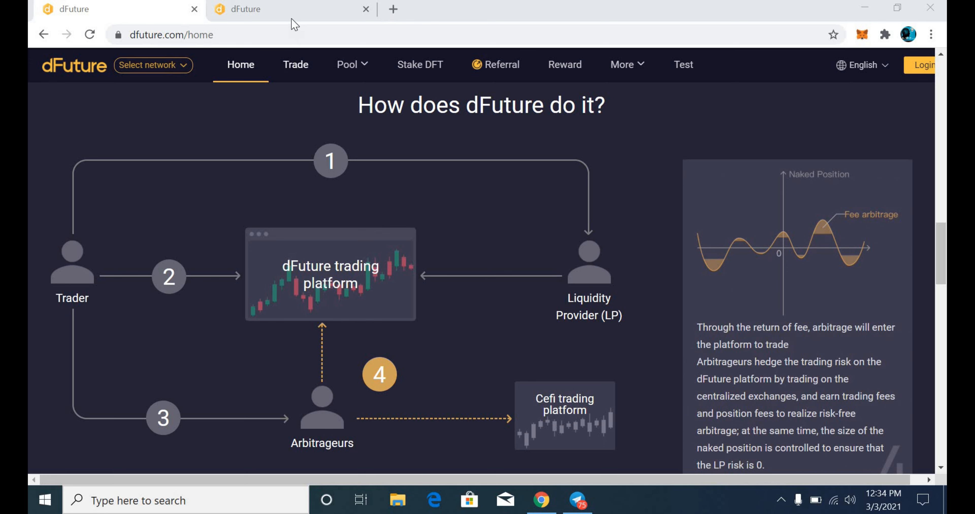
left_click(295, 64)
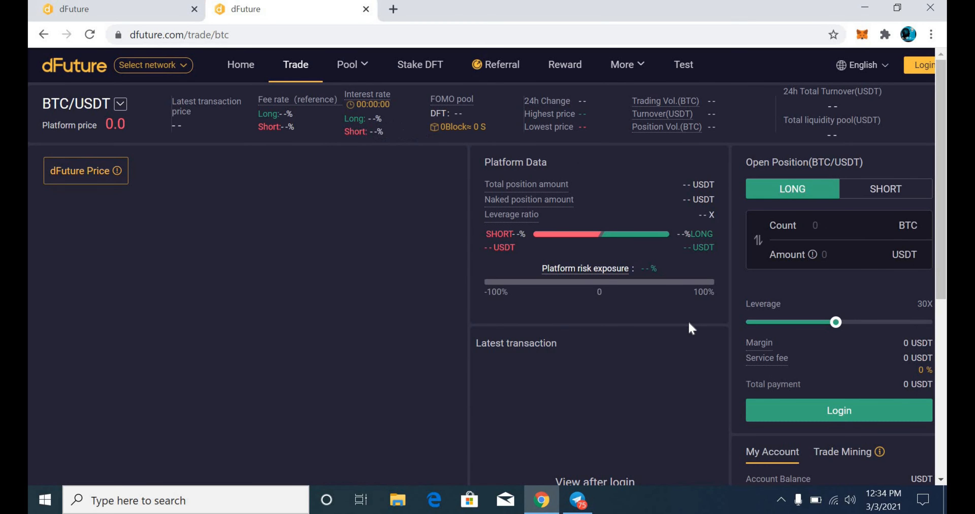
mouse_move(862, 198)
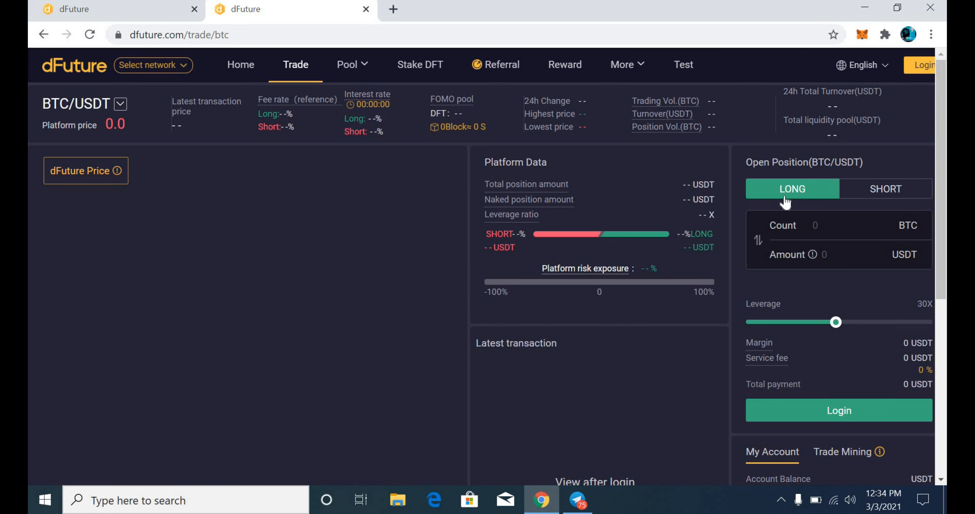
scroll("down", 3)
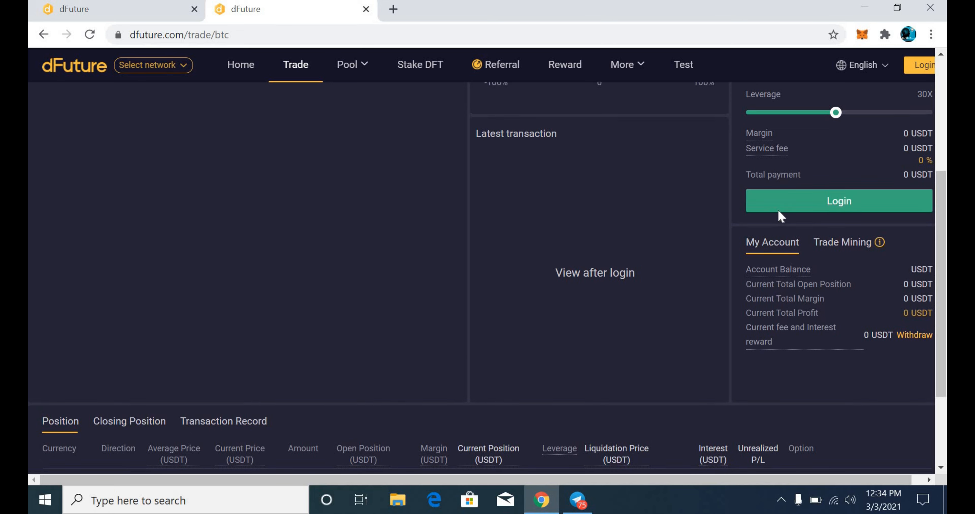
scroll("up", 3)
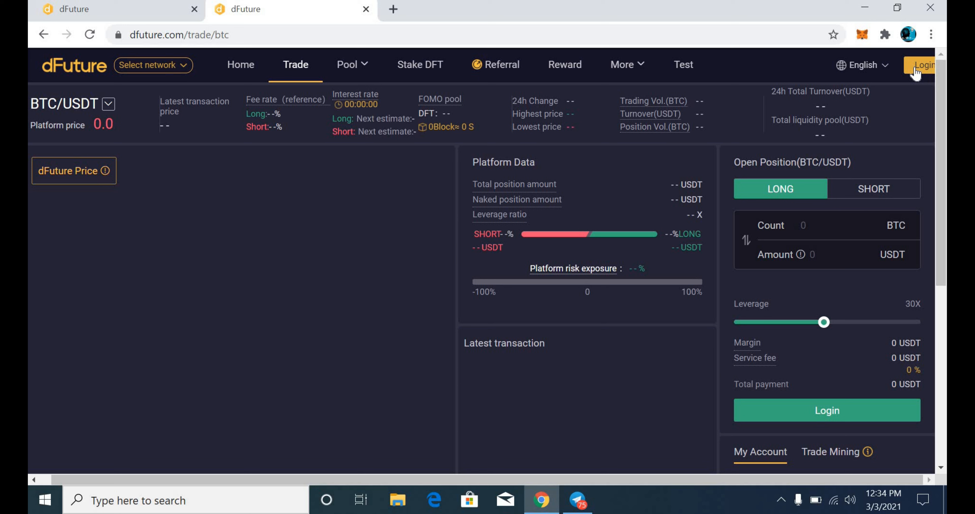
mouse_move(836, 104)
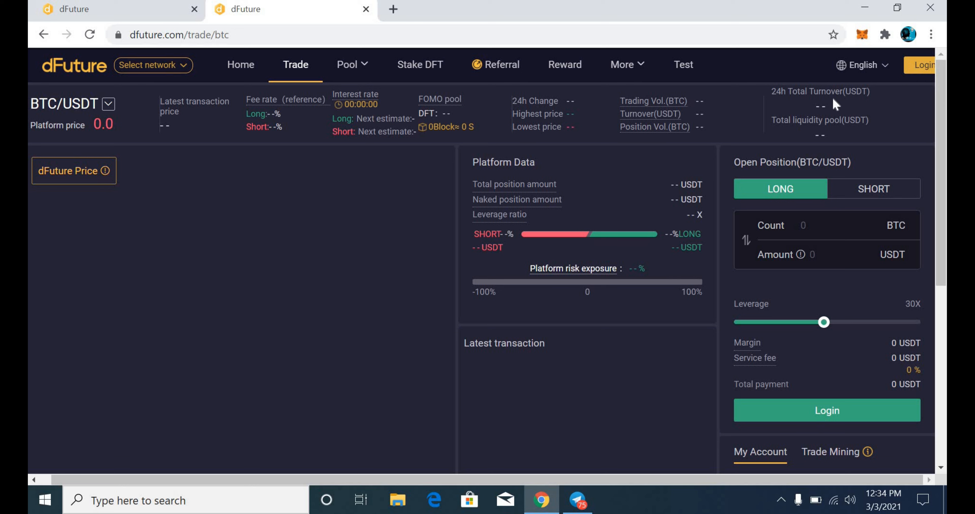
Step: Try a short order, move leverage to about 15.9 and 28.6, then near minimum, and return to long
left_click(873, 189)
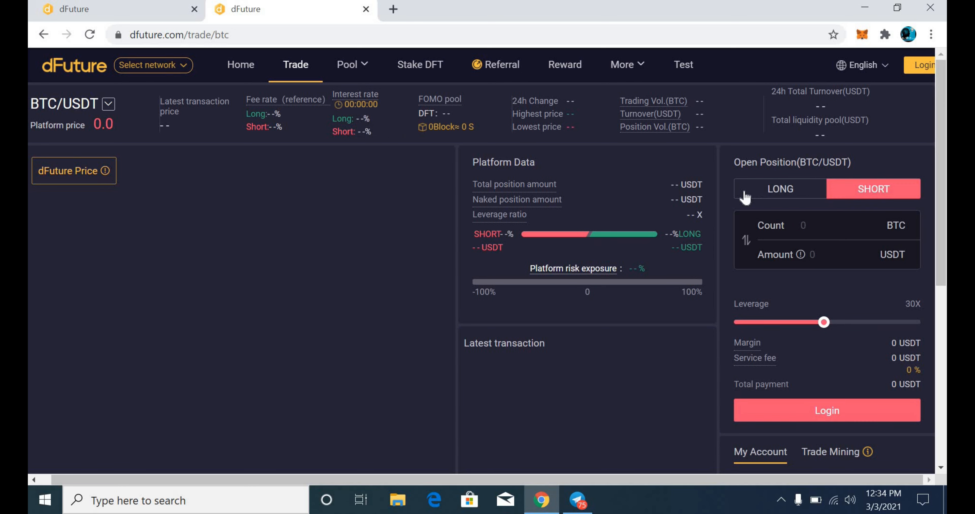
mouse_move(745, 202)
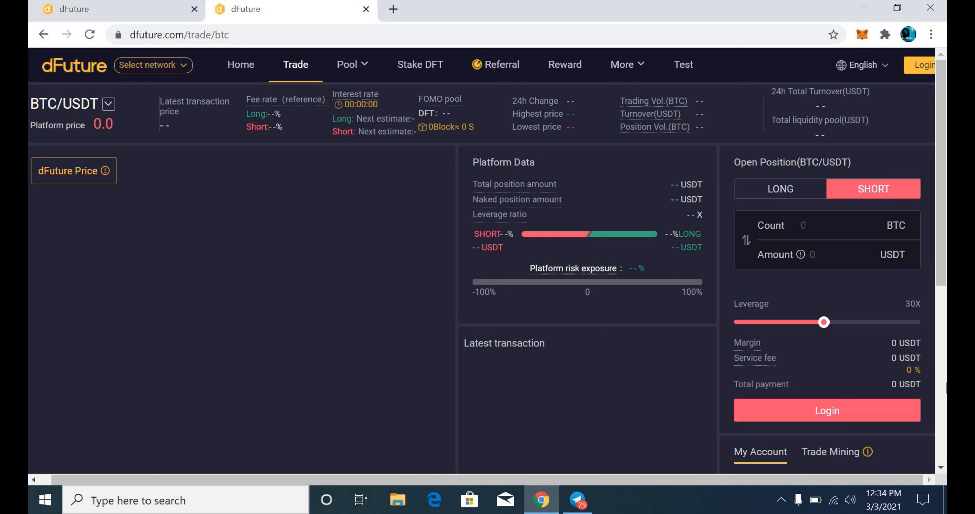
left_click_drag(823, 323, 828, 323)
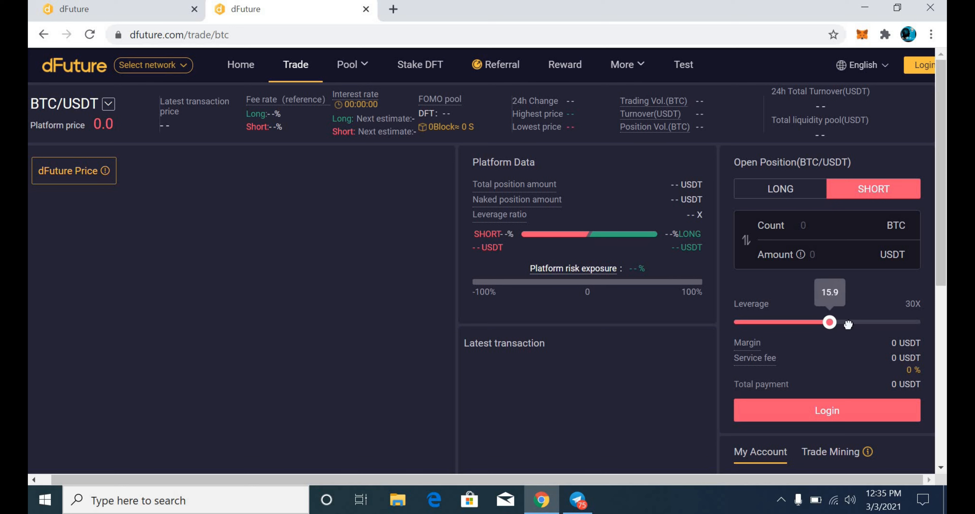
left_click_drag(829, 323, 911, 322)
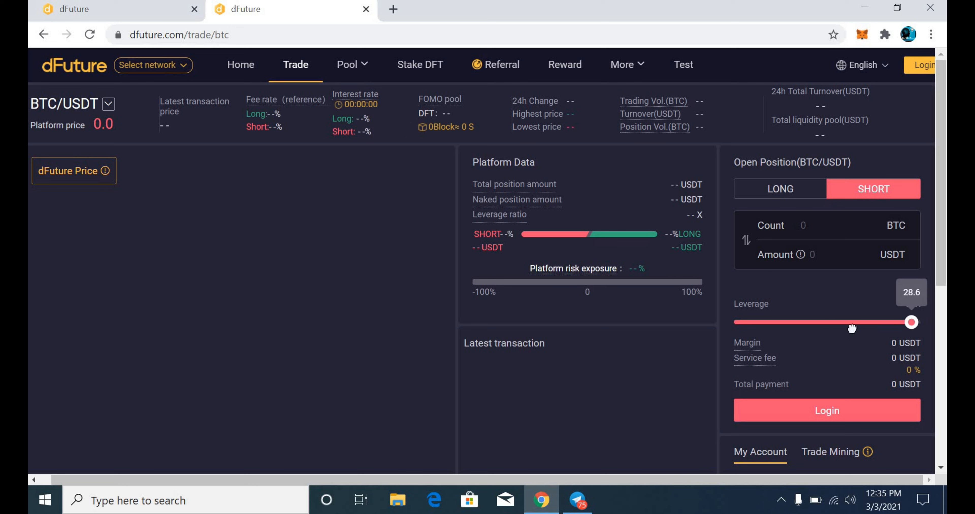
left_click_drag(912, 323, 759, 323)
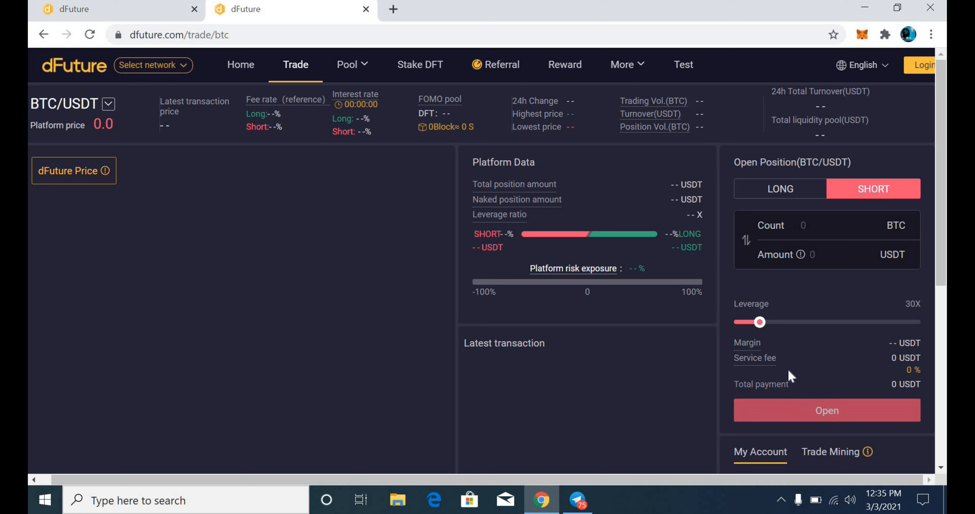
left_click(779, 189)
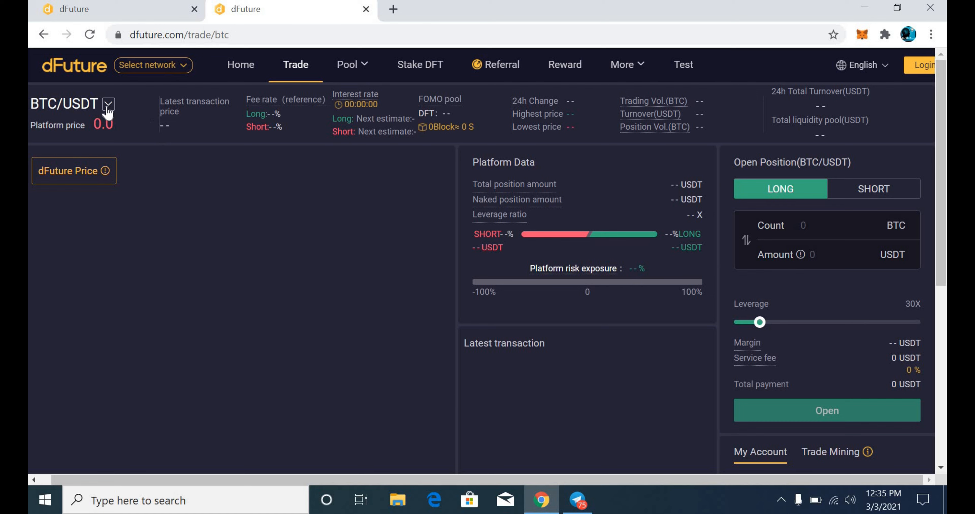
Step: Switch the market to ETH/USDT and attempt to log in from the order form
left_click(108, 104)
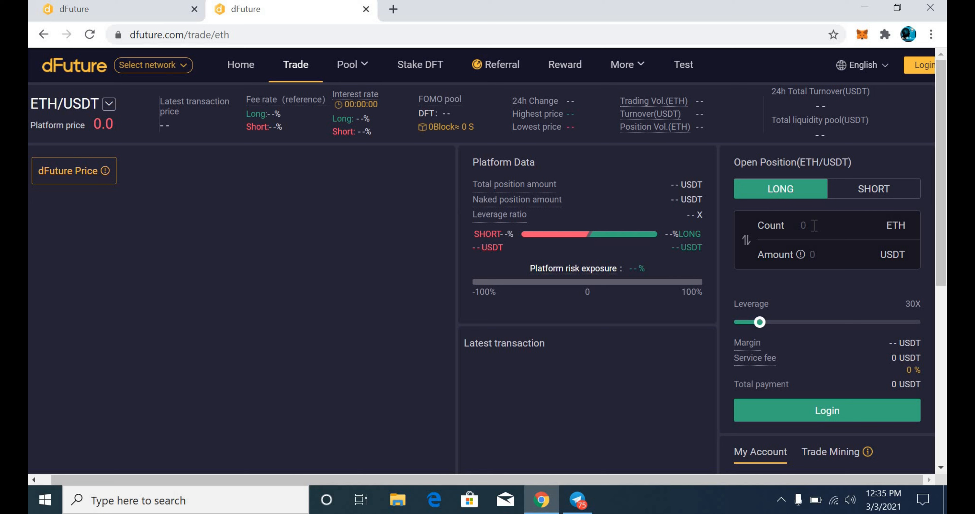
left_click(923, 64)
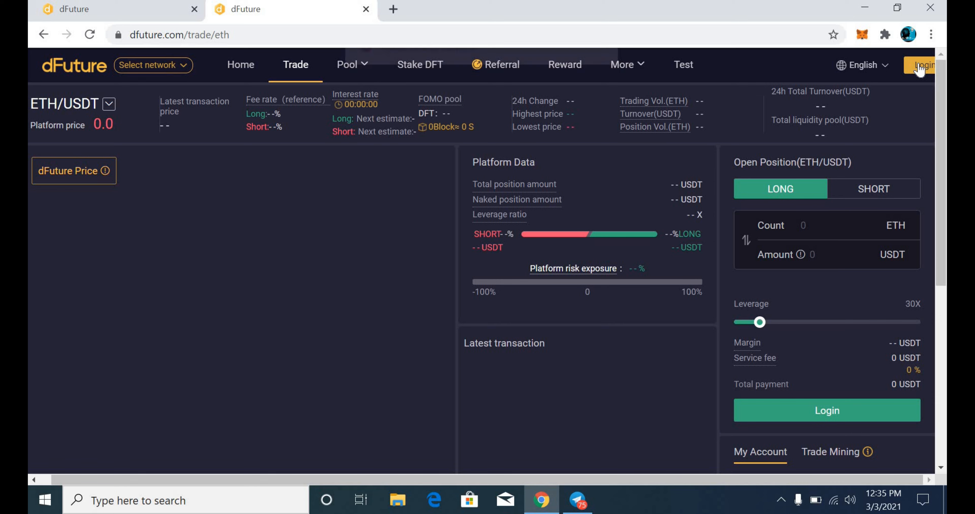
left_click(921, 64)
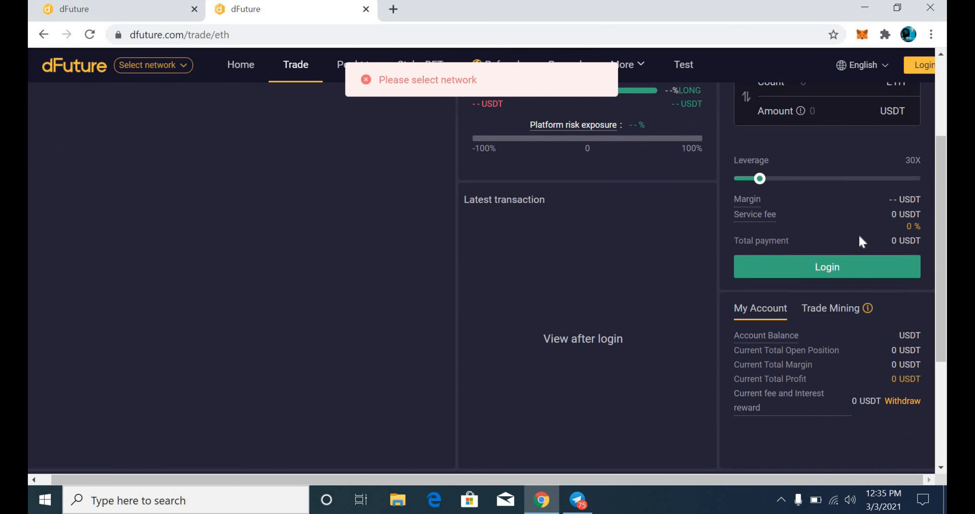
scroll("down", 3)
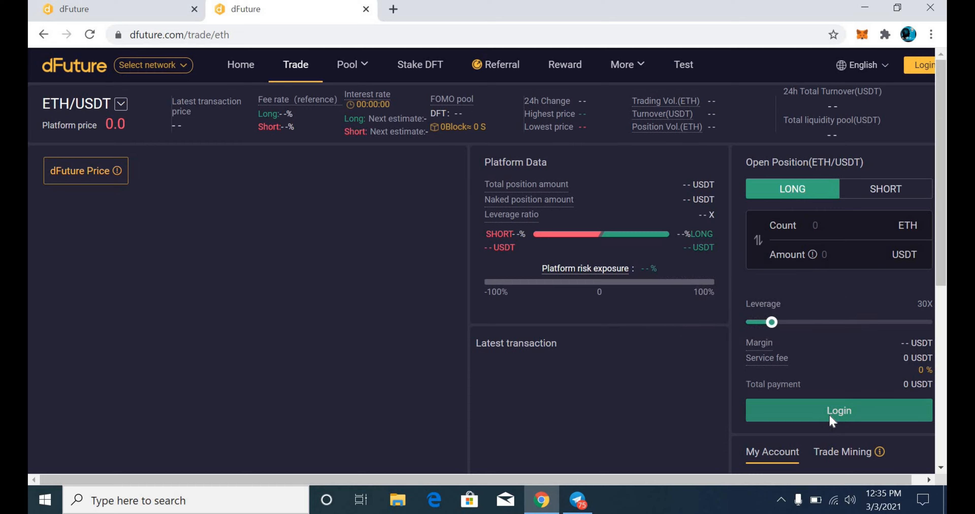
left_click(839, 410)
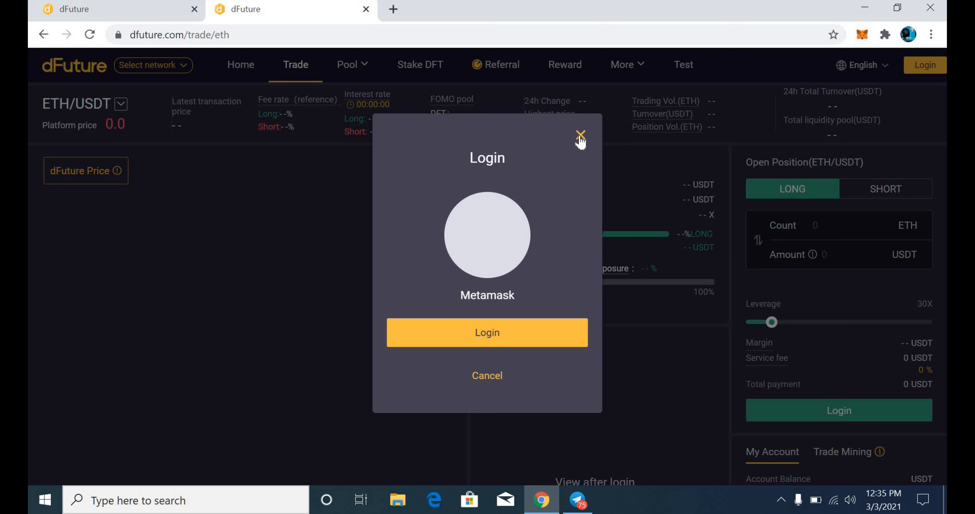
mouse_move(618, 142)
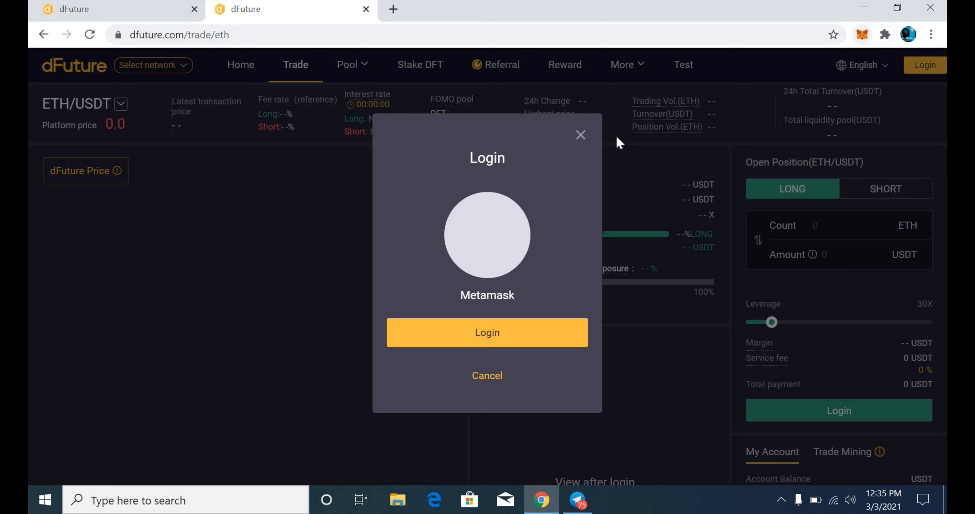
mouse_move(580, 136)
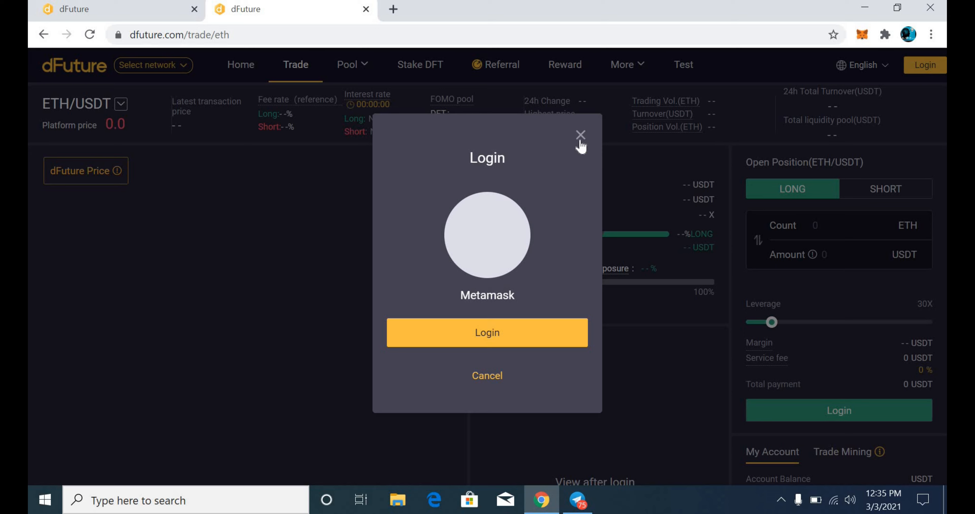
left_click(579, 136)
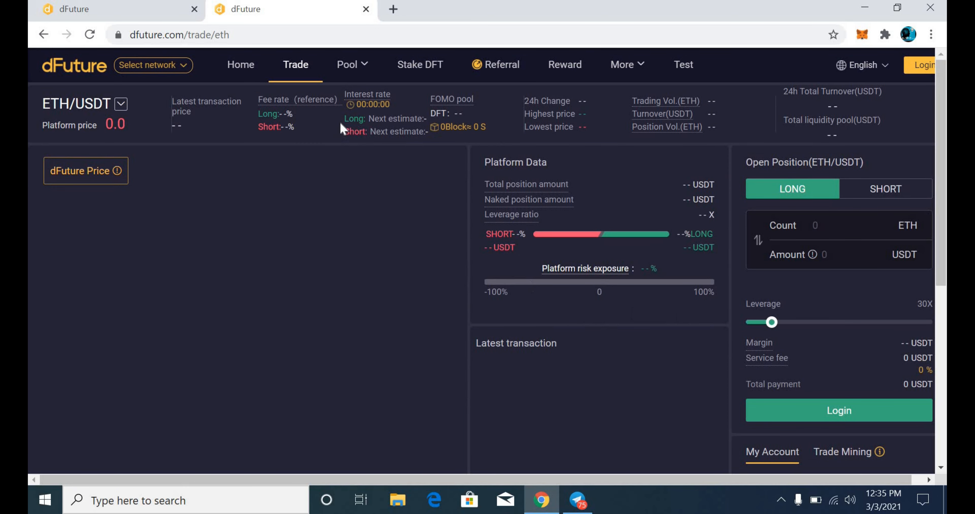
mouse_move(420, 68)
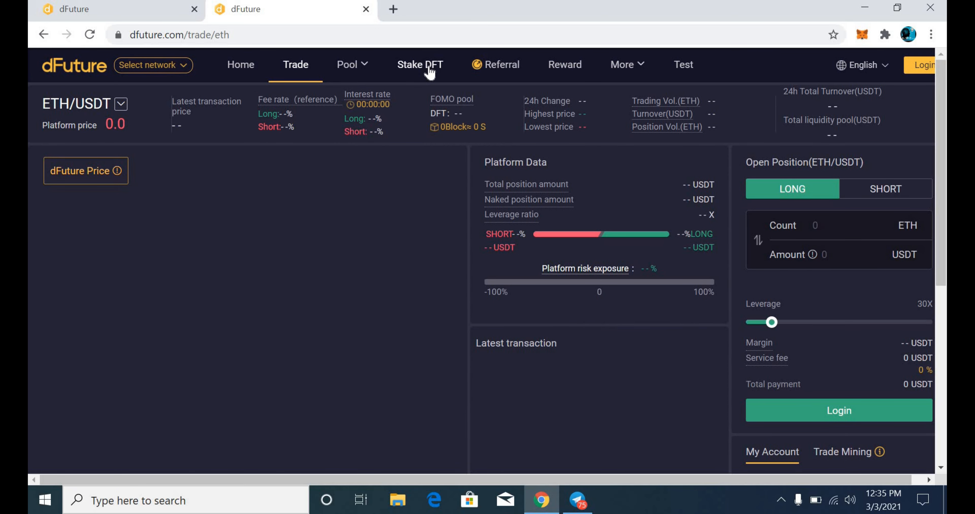
Step: Visit Stake DFT, Referral and the More menu, then return to Stake DFT, all asking for login
left_click(420, 65)
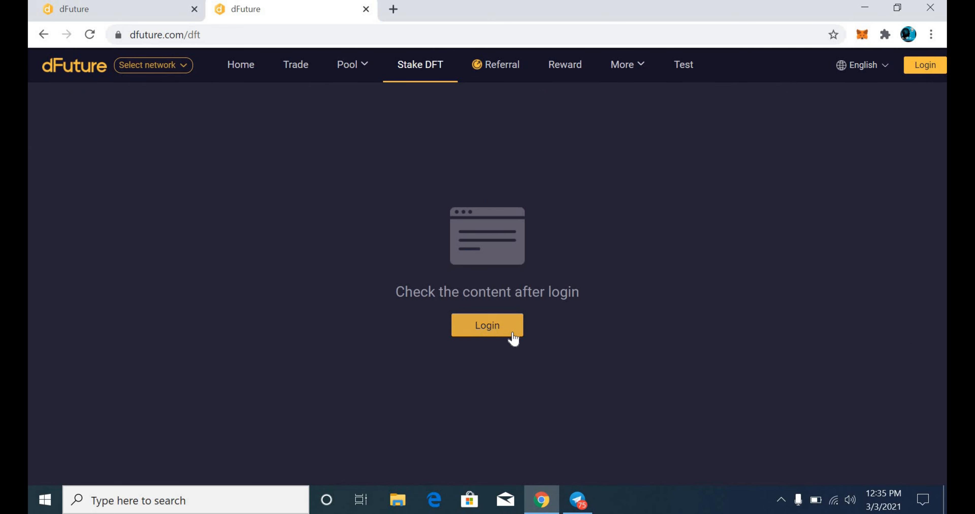
left_click(496, 64)
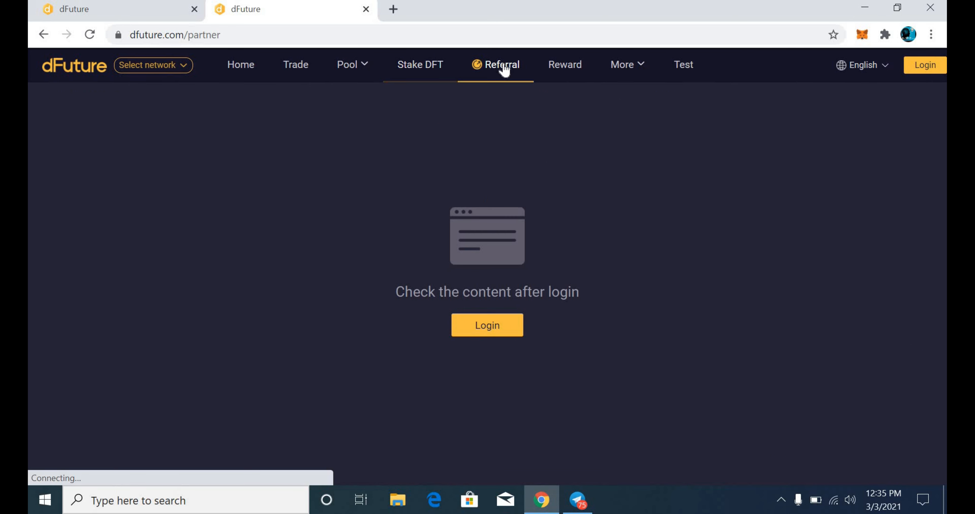
mouse_move(612, 70)
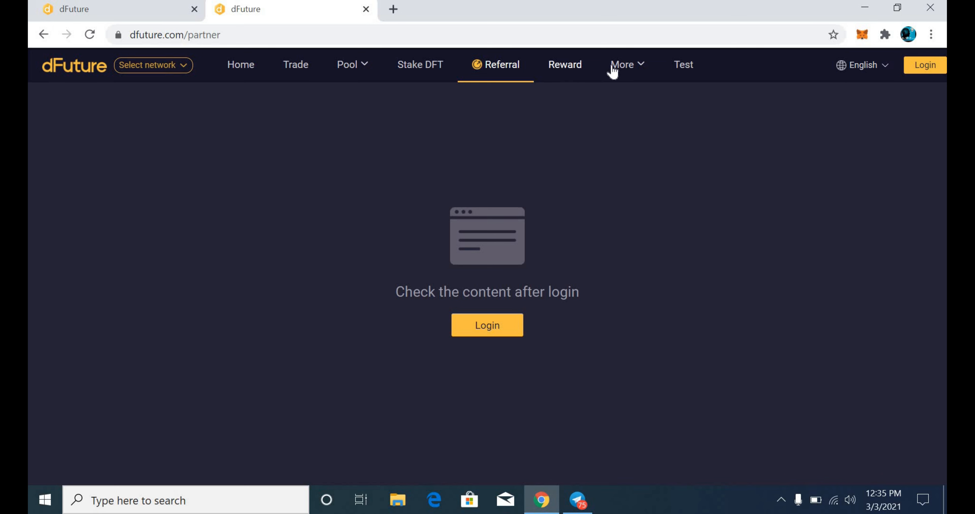
left_click(621, 64)
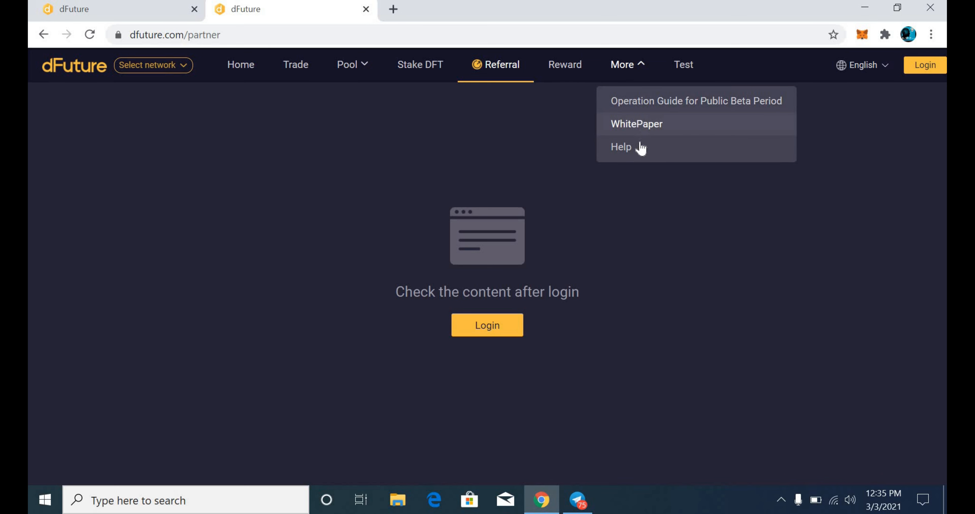
mouse_move(644, 130)
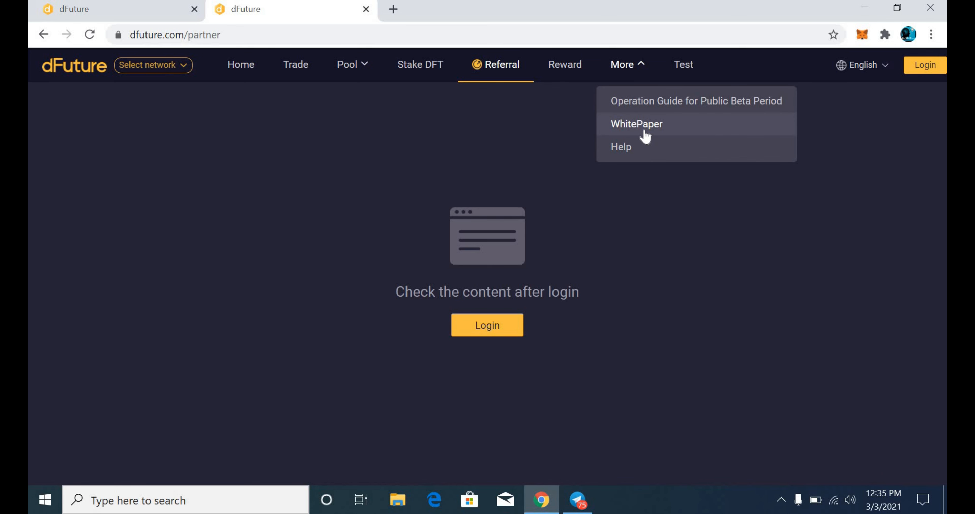
left_click(420, 65)
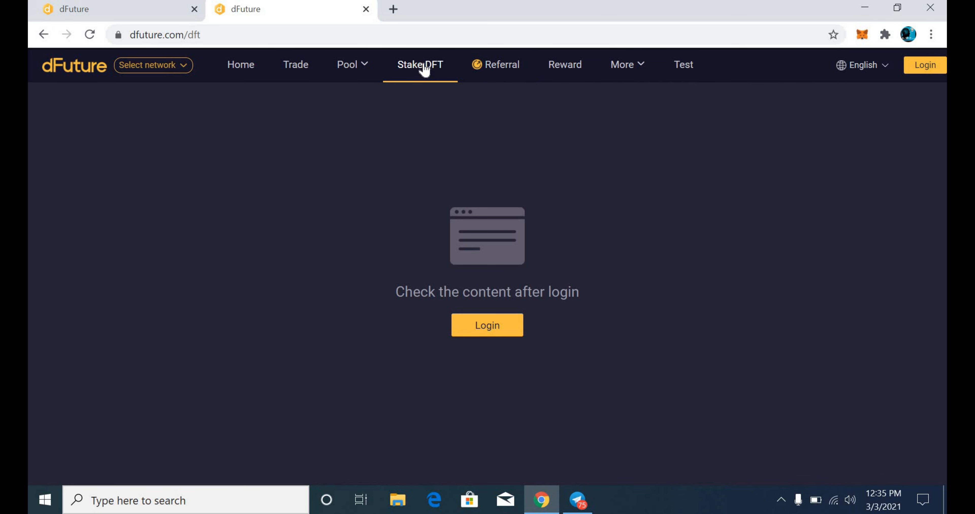